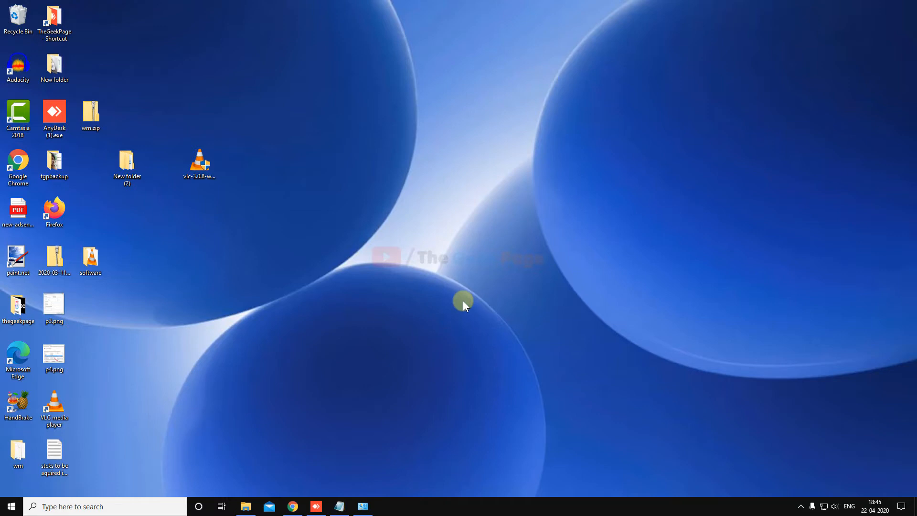
{"action": "mouse_move", "coordinate": [198, 401]}
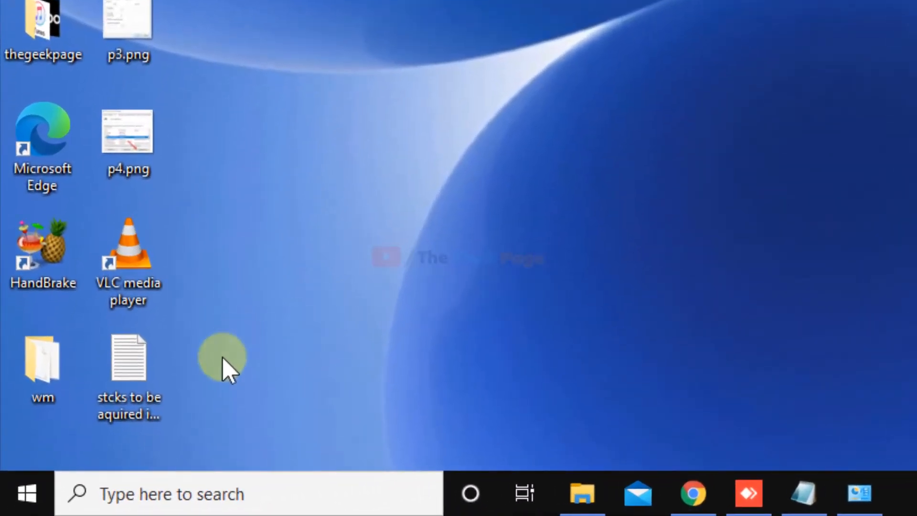
Step: Go from Start through the Settings gear and Network & Internet to Mobile hotspot
{"action": "left_click", "coordinate": [26, 492]}
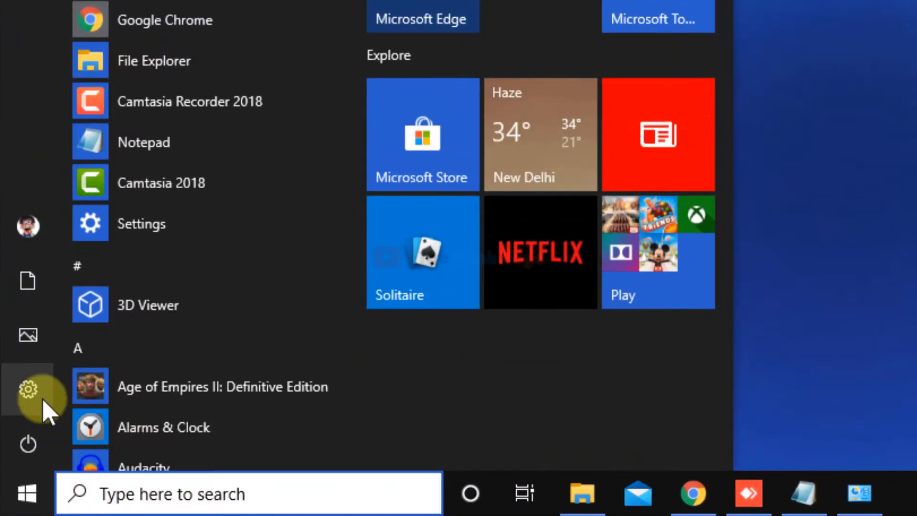
{"action": "left_click", "coordinate": [90, 223]}
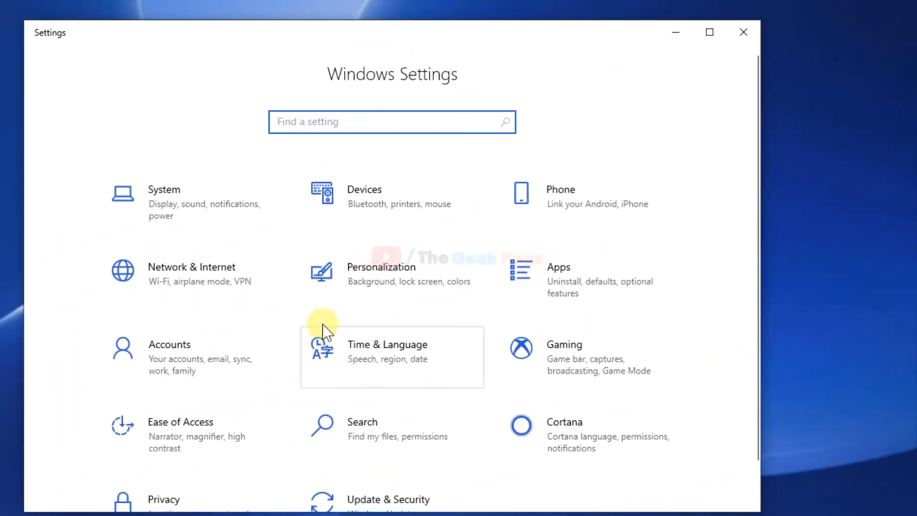
{"action": "left_click", "coordinate": [191, 267]}
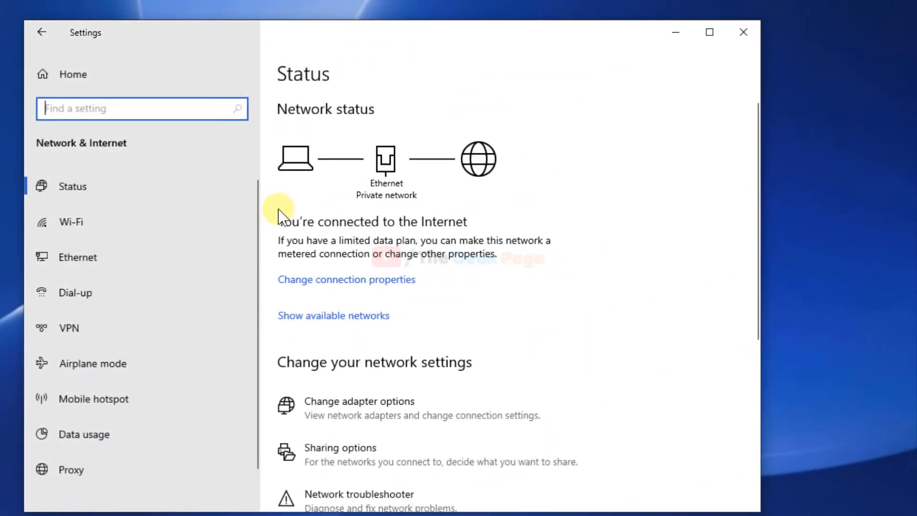
{"action": "left_click", "coordinate": [93, 399]}
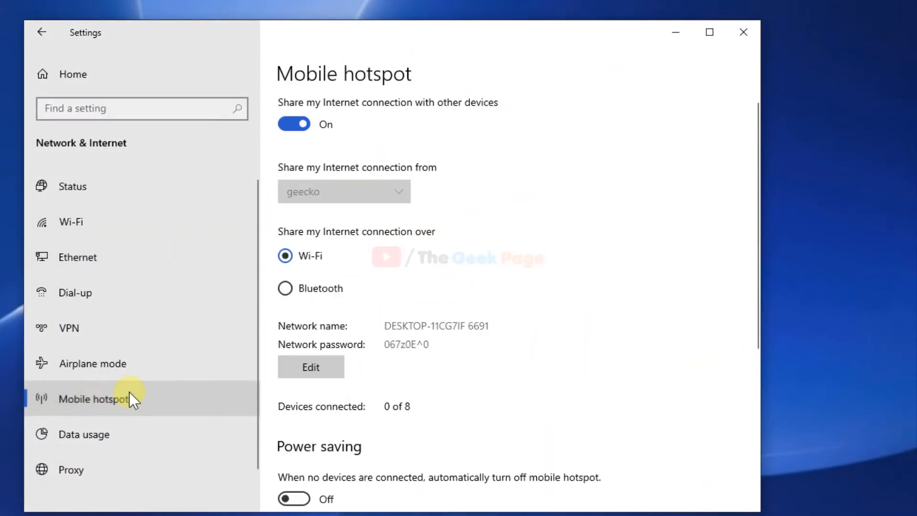
{"action": "mouse_move", "coordinate": [258, 115]}
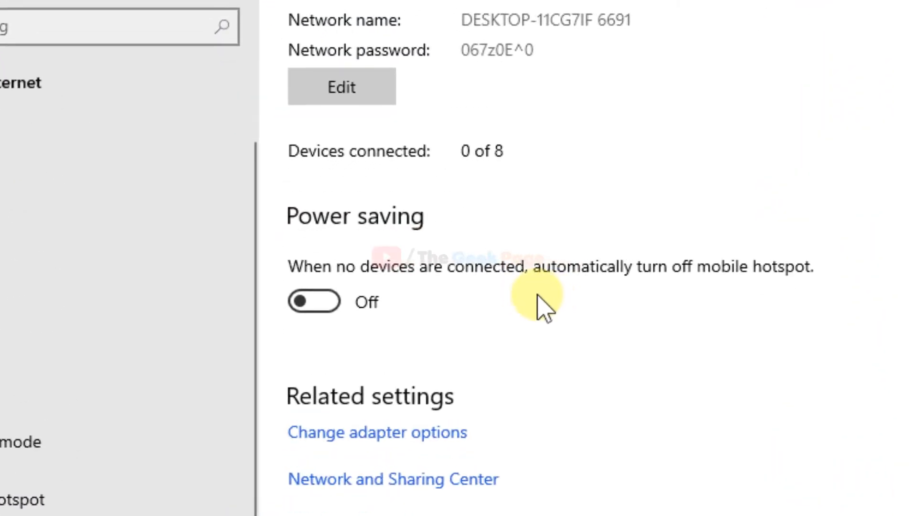
{"action": "scroll", "scroll_direction": "down", "scroll_amount": 3}
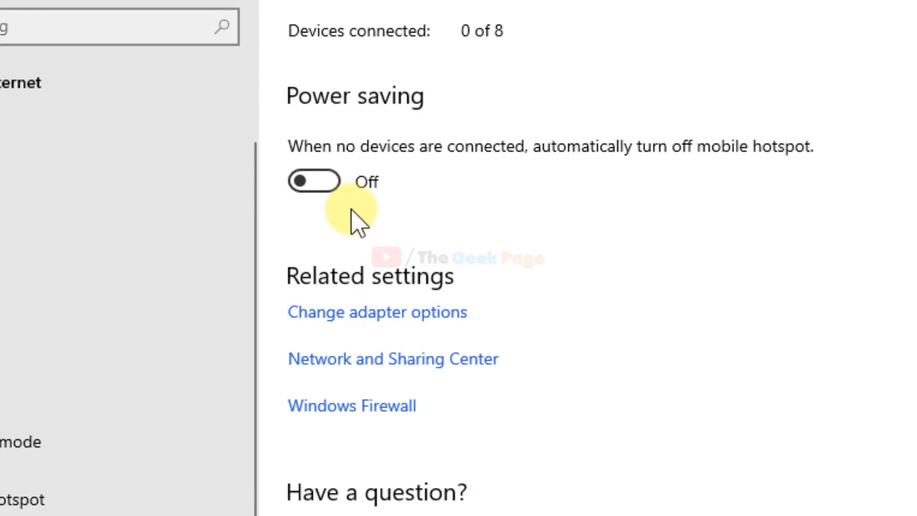
{"action": "left_click", "coordinate": [315, 181]}
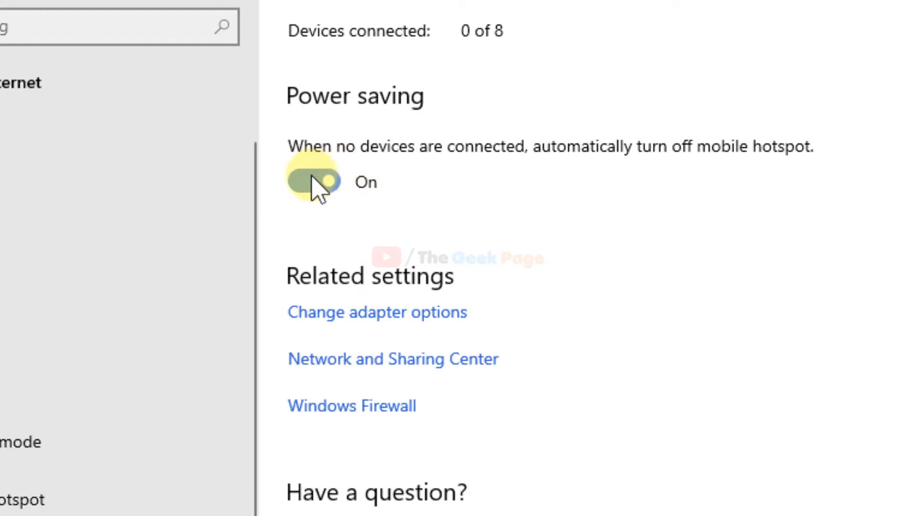
{"action": "left_click", "coordinate": [314, 182]}
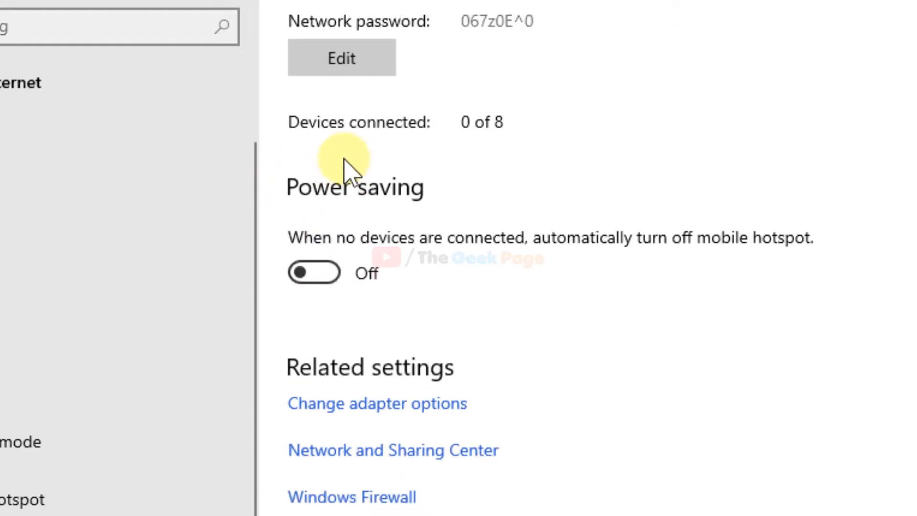
{"action": "scroll", "scroll_direction": "up", "scroll_amount": 3}
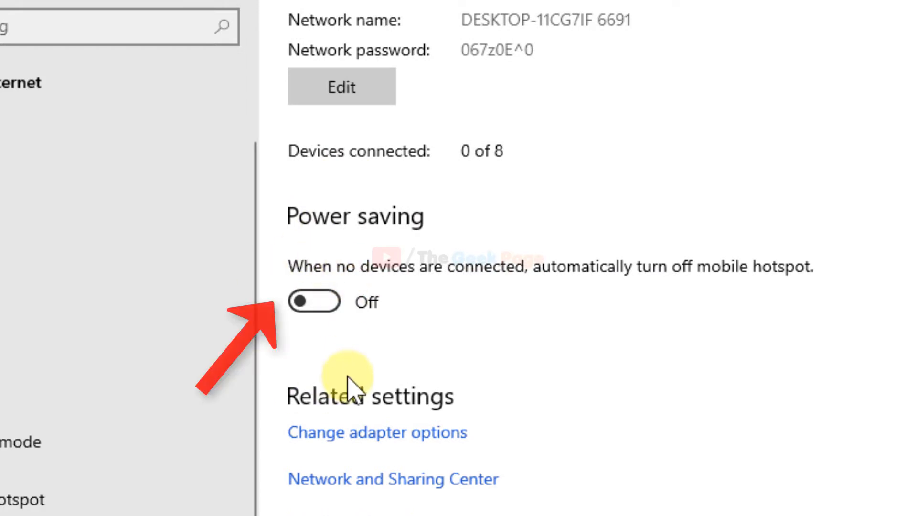
{"action": "mouse_move", "coordinate": [436, 289]}
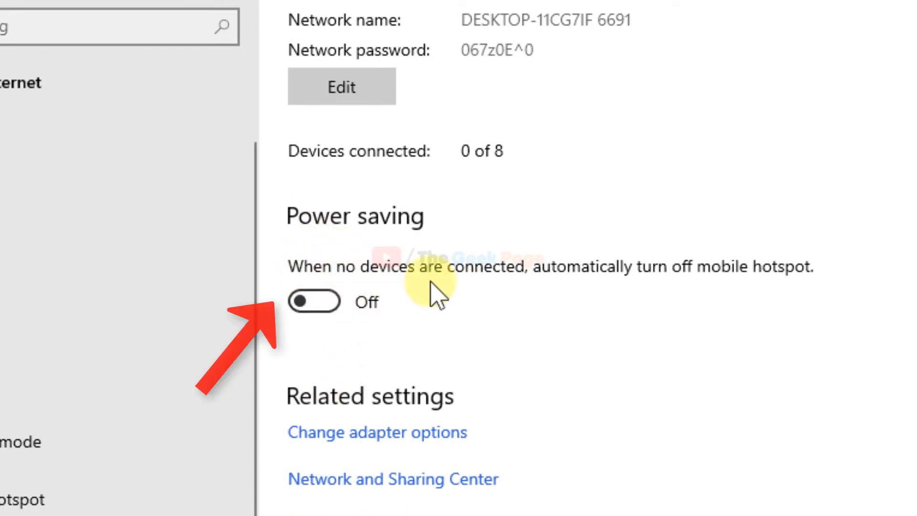
{"action": "mouse_move", "coordinate": [700, 291]}
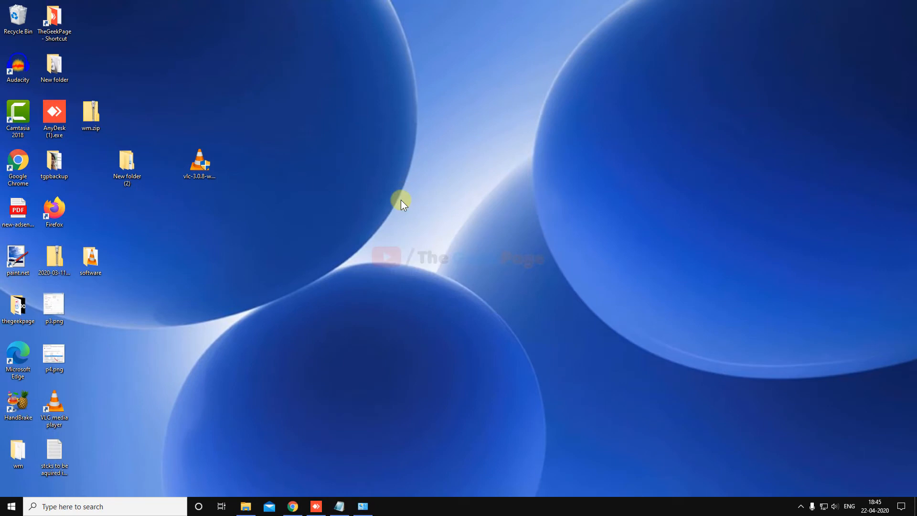
{"action": "mouse_move", "coordinate": [110, 440]}
{"action": "type", "text": "nc"}
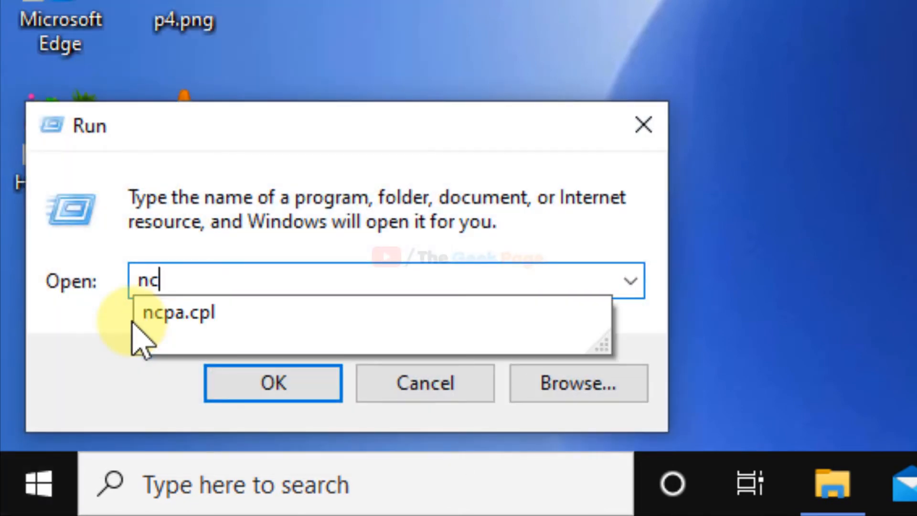
Step: Run ncpa.cpl to open Network Connections
{"action": "left_click", "coordinate": [179, 311]}
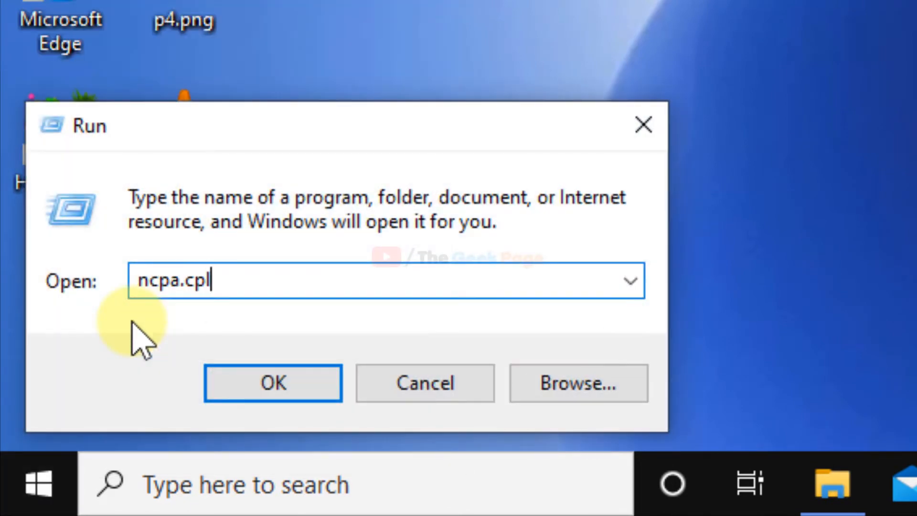
{"action": "left_click", "coordinate": [273, 383]}
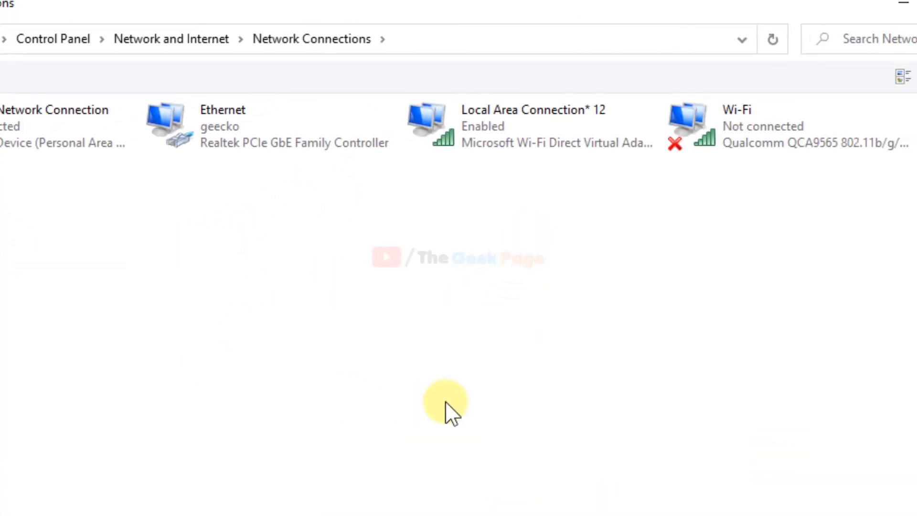
{"action": "left_click", "coordinate": [529, 125]}
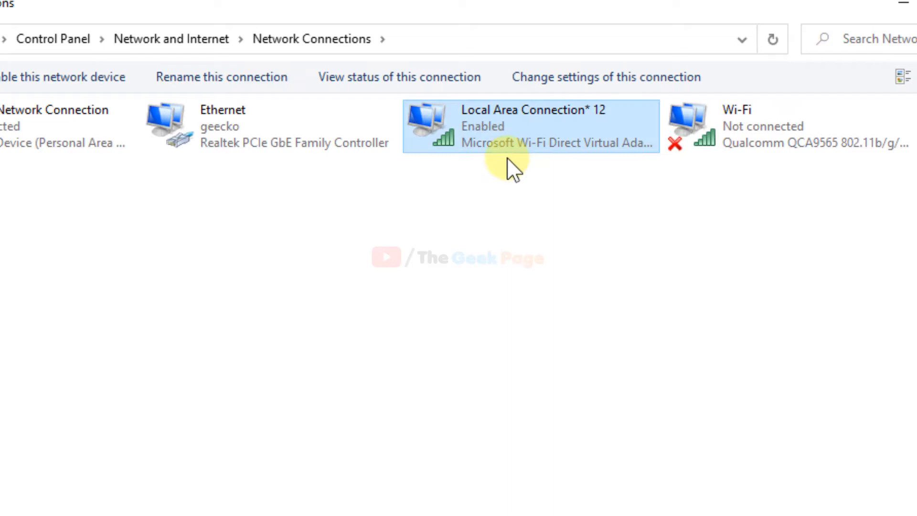
{"action": "mouse_move", "coordinate": [602, 158]}
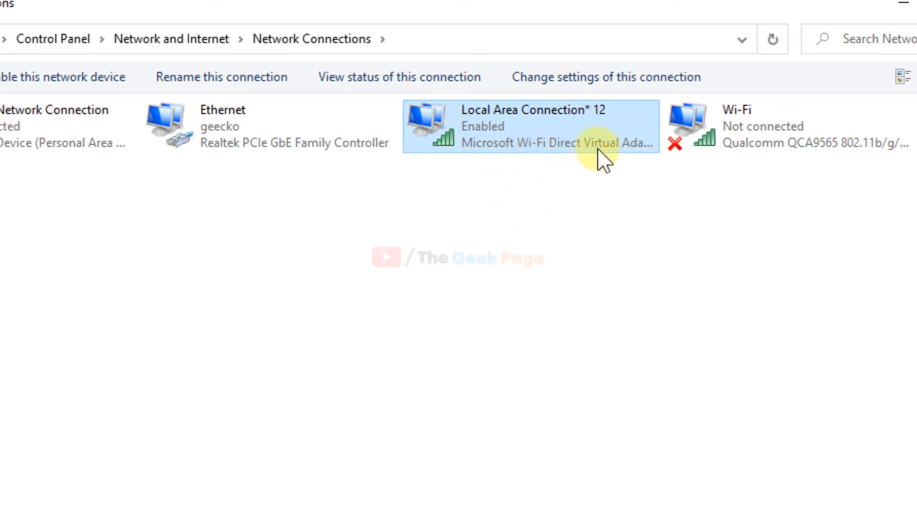
{"action": "mouse_move", "coordinate": [658, 149]}
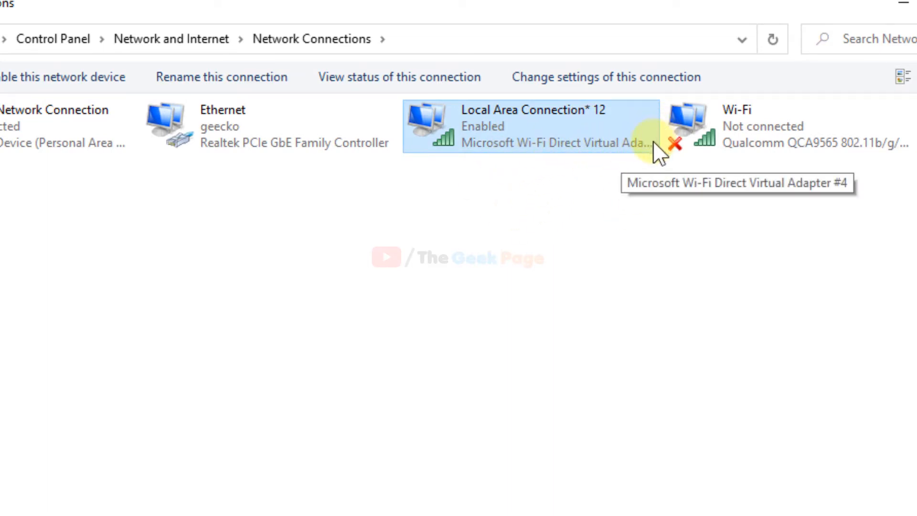
{"action": "mouse_move", "coordinate": [522, 175]}
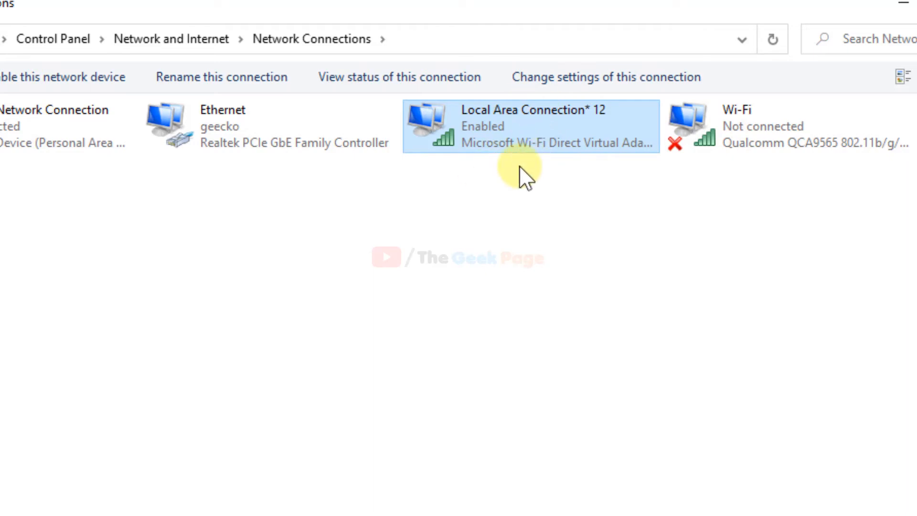
{"action": "mouse_move", "coordinate": [541, 225]}
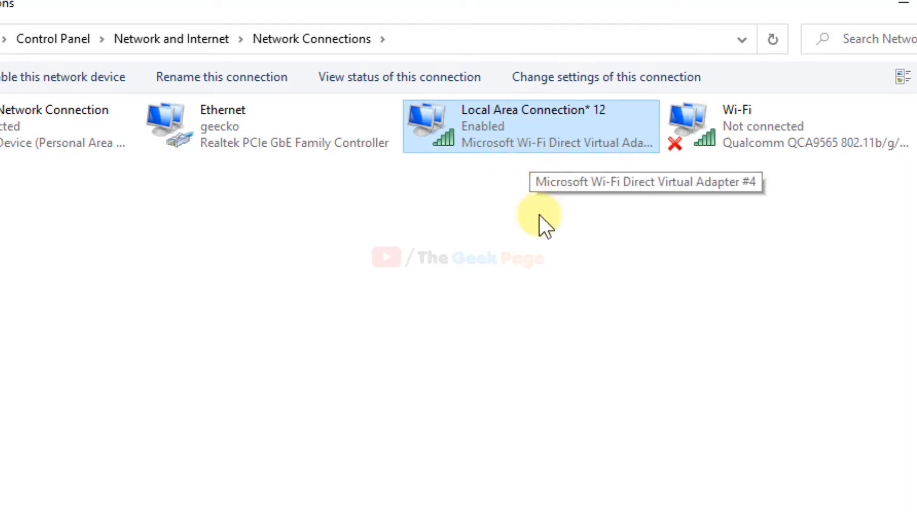
{"action": "right_click", "coordinate": [532, 126]}
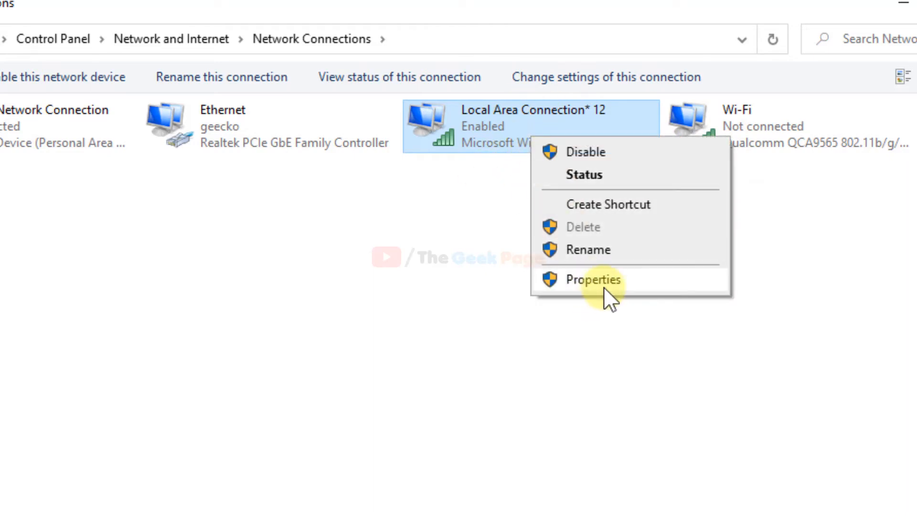
{"action": "left_click", "coordinate": [593, 279]}
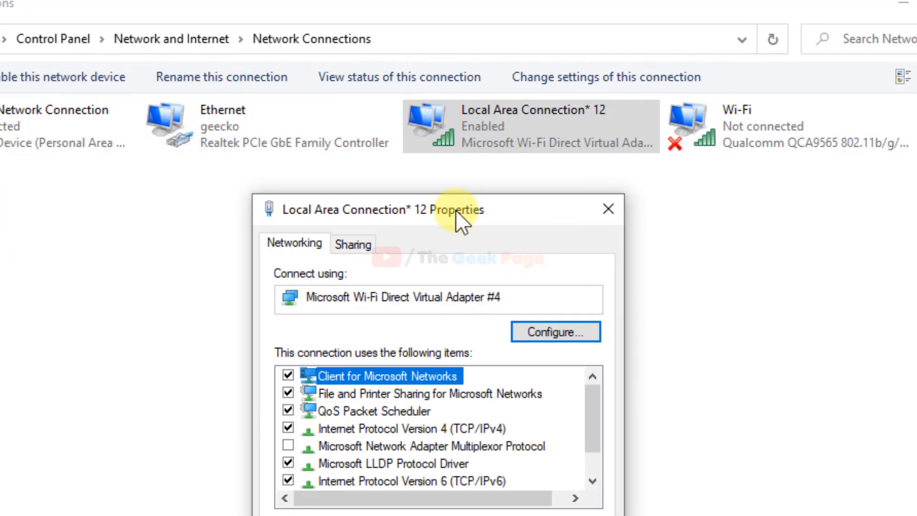
{"action": "mouse_move", "coordinate": [593, 123]}
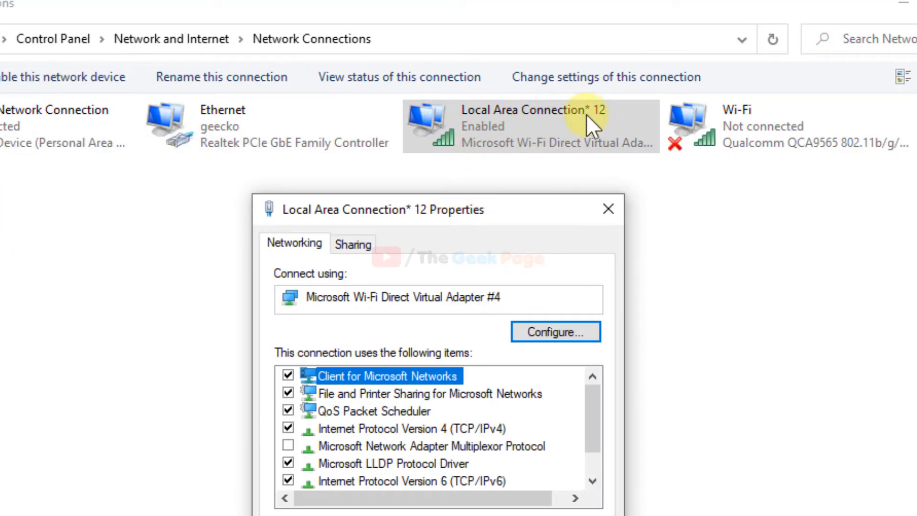
{"action": "mouse_move", "coordinate": [534, 143]}
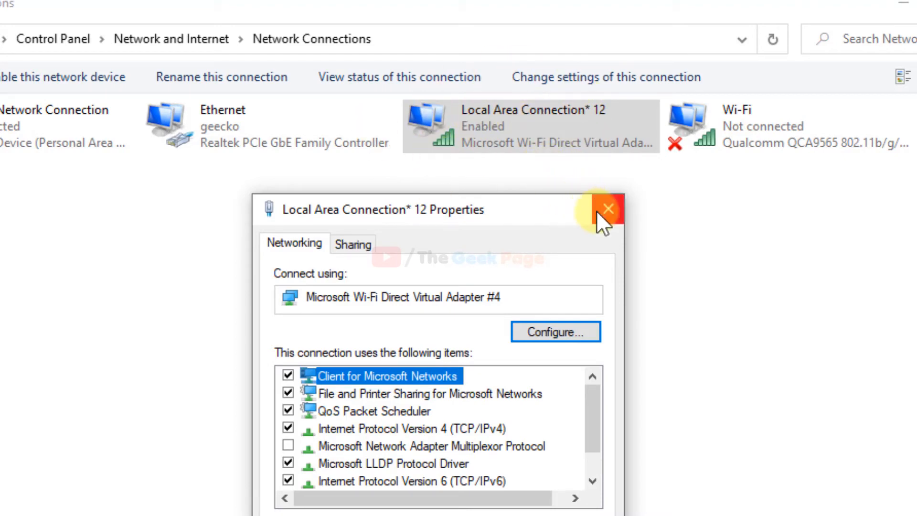
{"action": "left_click", "coordinate": [607, 209]}
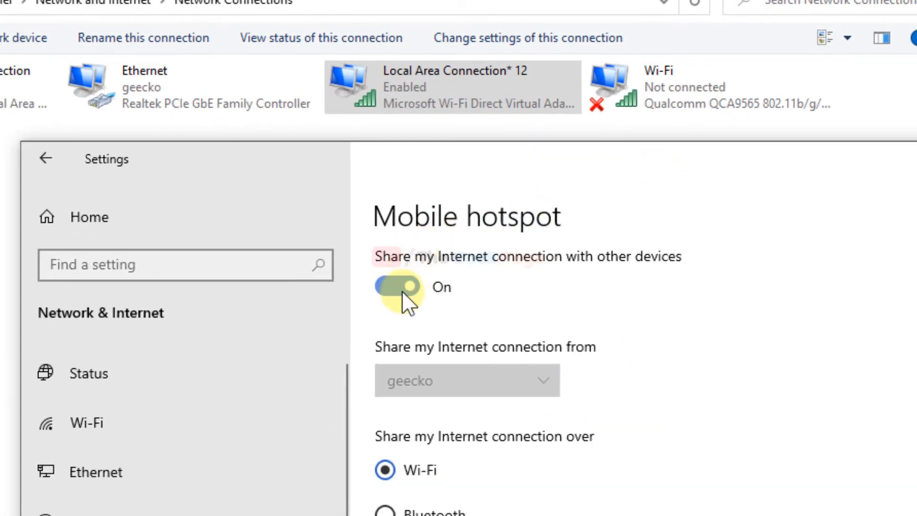
{"action": "left_click", "coordinate": [397, 286]}
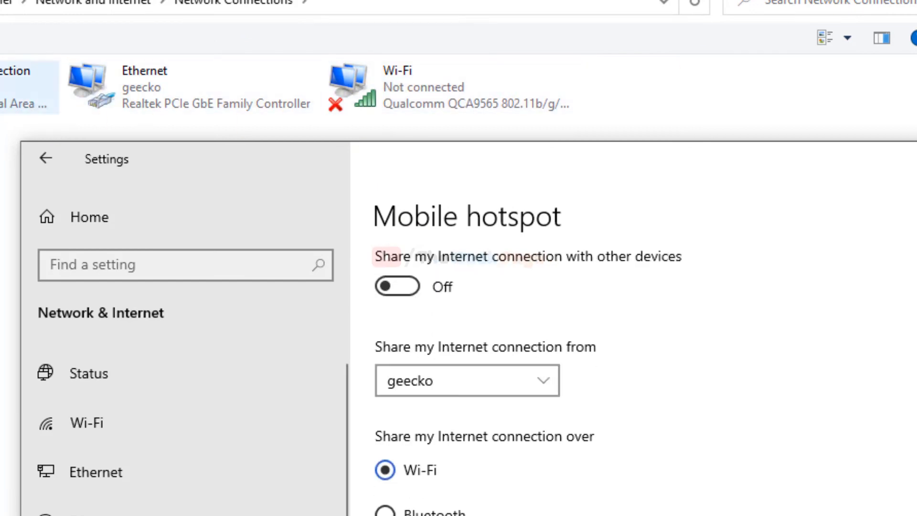
{"action": "left_click", "coordinate": [396, 286]}
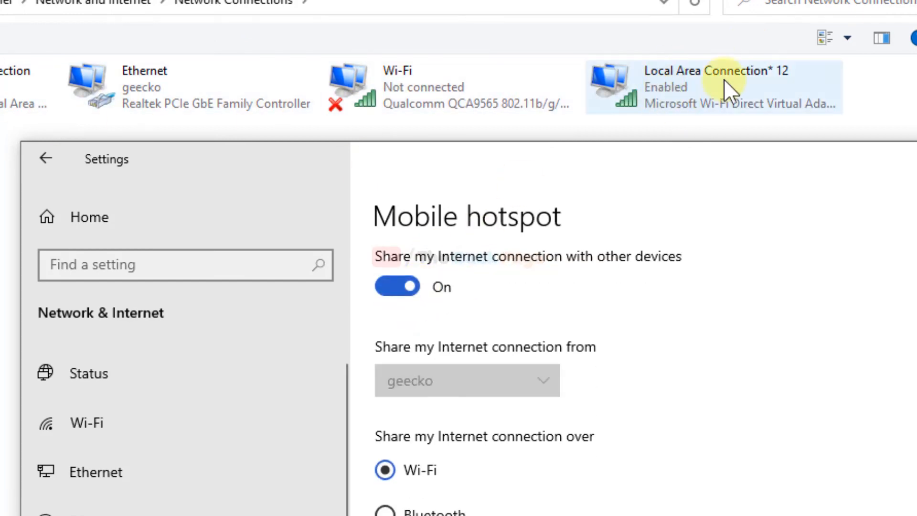
{"action": "mouse_move", "coordinate": [907, 158]}
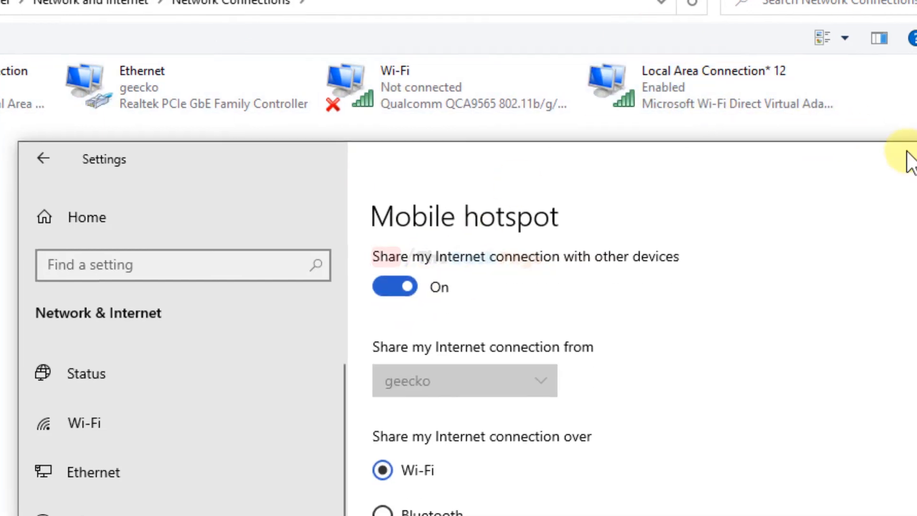
Step: Uncheck 'Allow the computer to turn off this device' for Local Area Connection* 12's Wi-Fi Direct adapter
{"action": "right_click", "coordinate": [591, 88]}
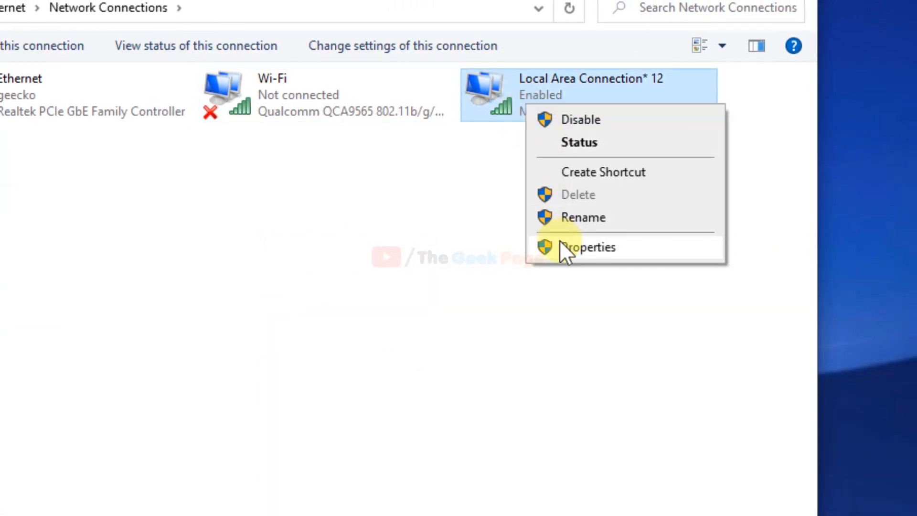
{"action": "left_click", "coordinate": [588, 247]}
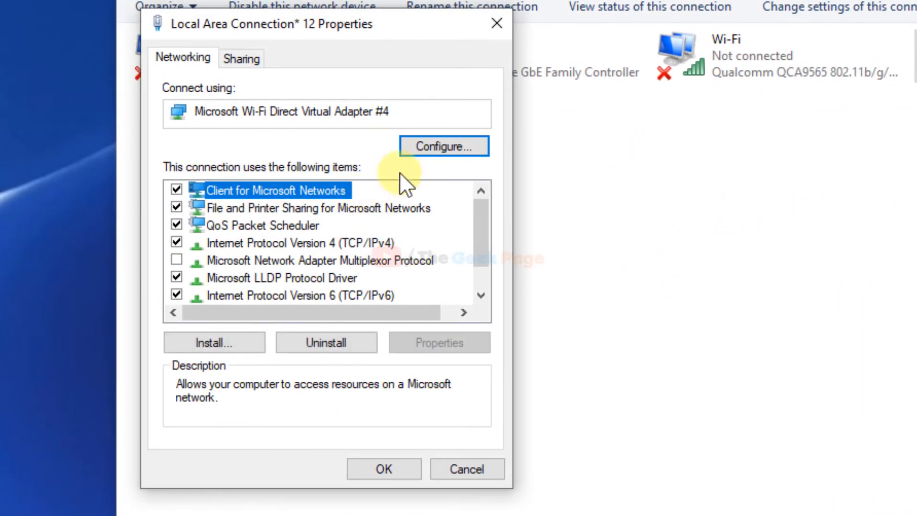
{"action": "left_click", "coordinate": [443, 146]}
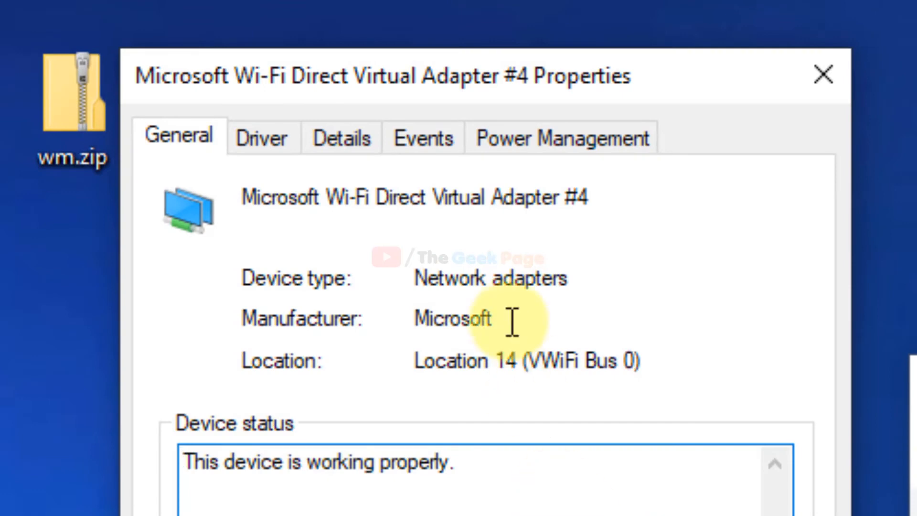
{"action": "left_click", "coordinate": [561, 137]}
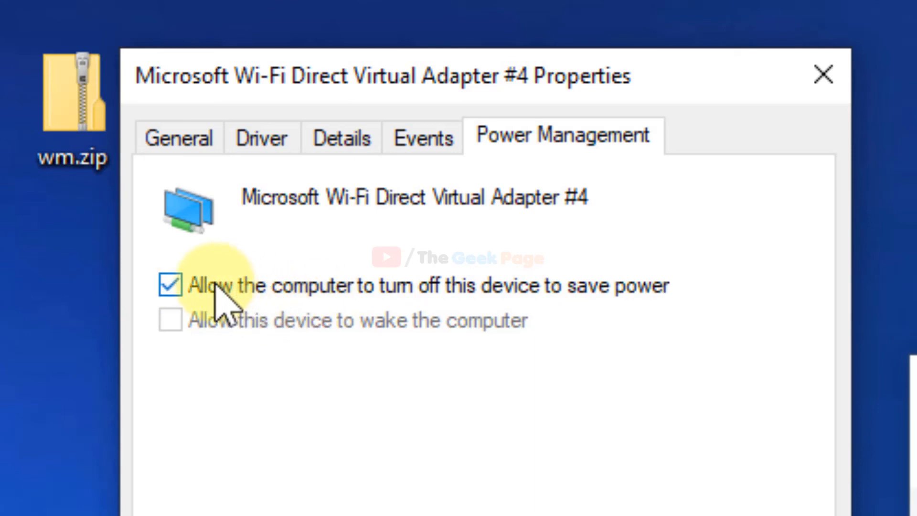
{"action": "left_click", "coordinate": [170, 286]}
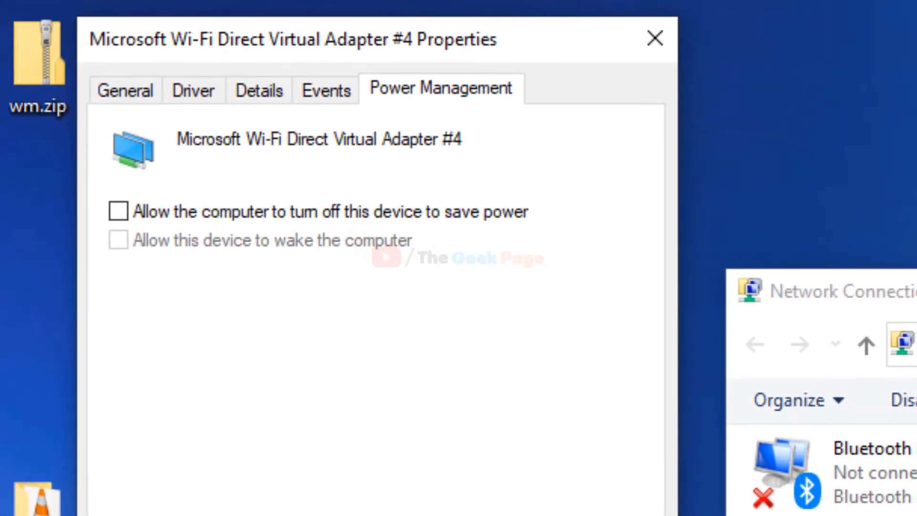
{"action": "left_click", "coordinate": [654, 39]}
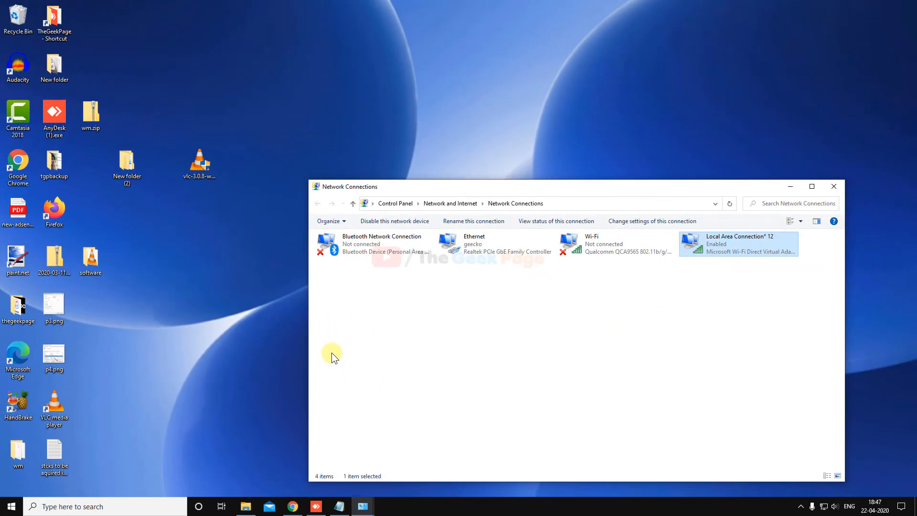